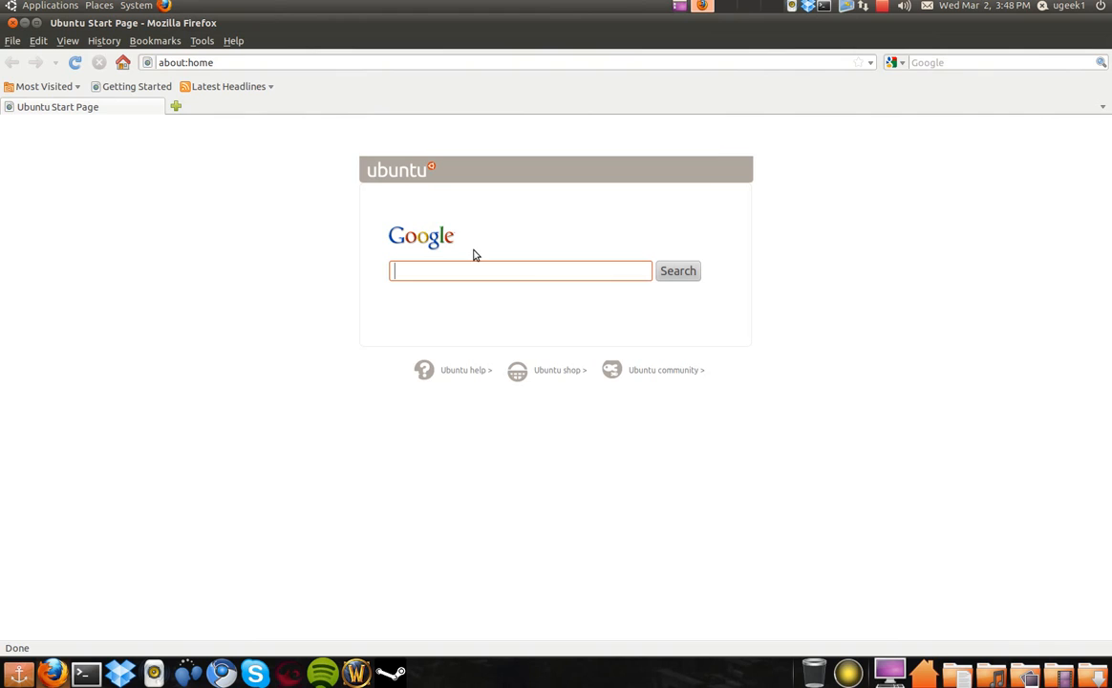
Search Google for 'minecraft' and open the official minecraft.net result.
type("minecraft")
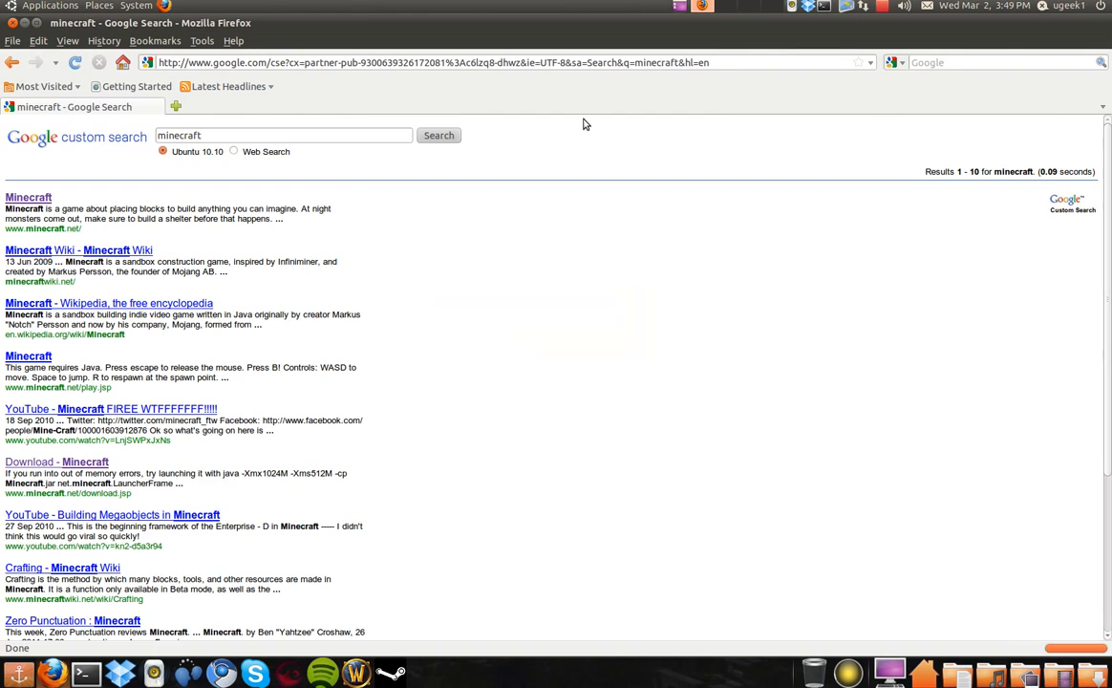
left_click(27, 189)
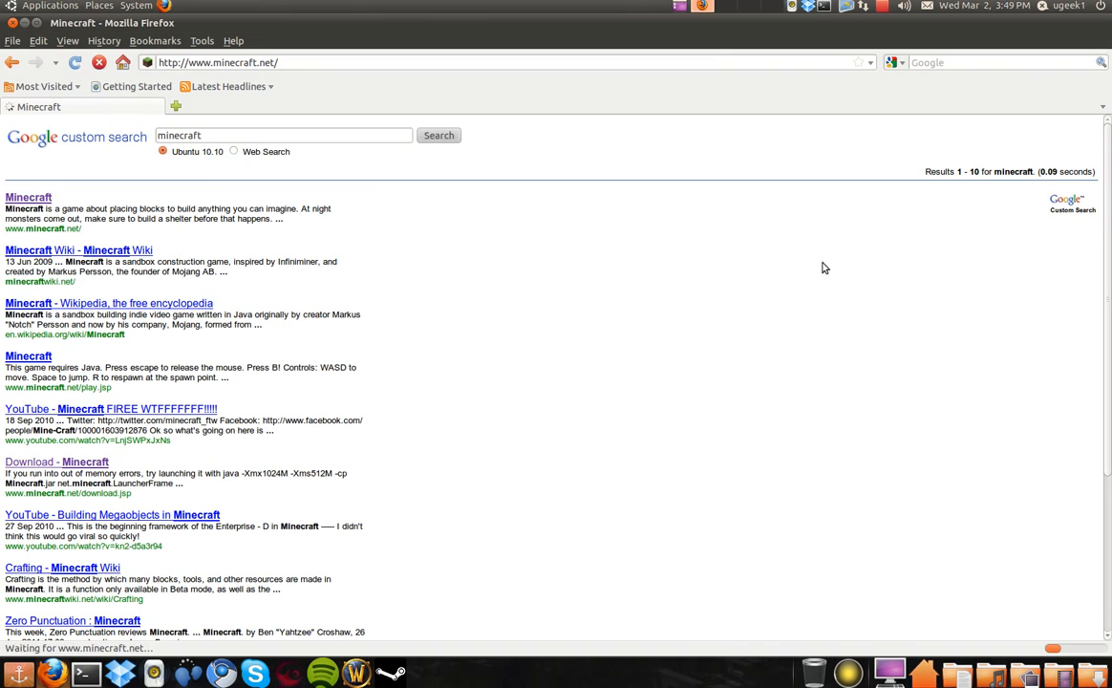
Download Minecraft.jar from the Linux / Other section of the Download page.
left_click(10, 207)
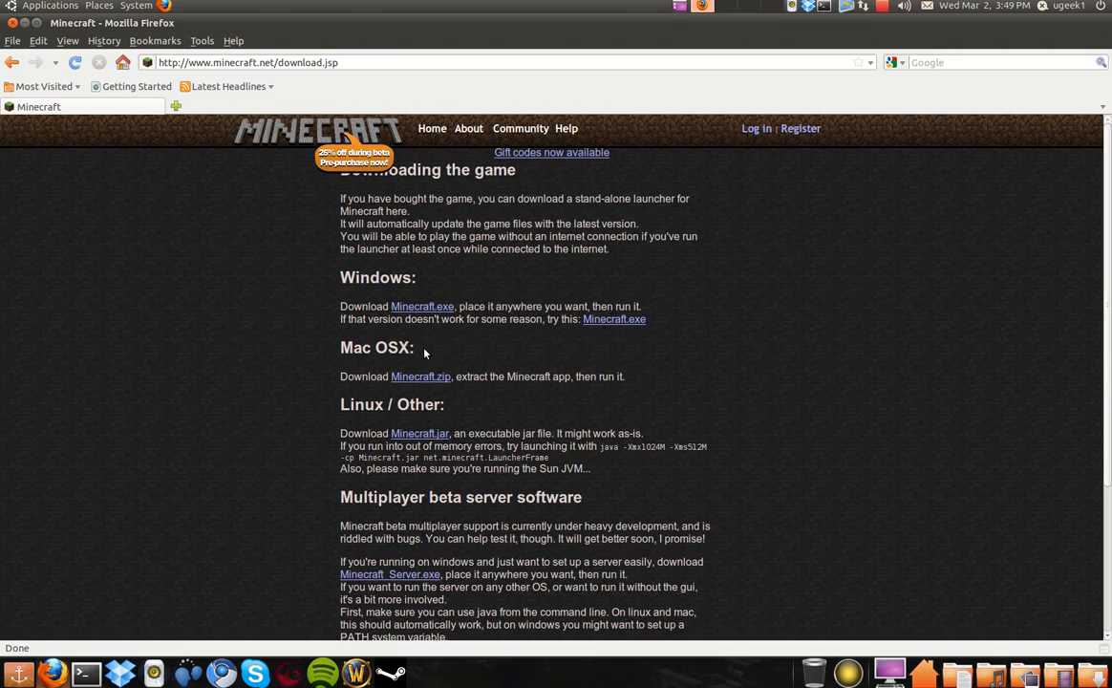
scroll("down", 3)
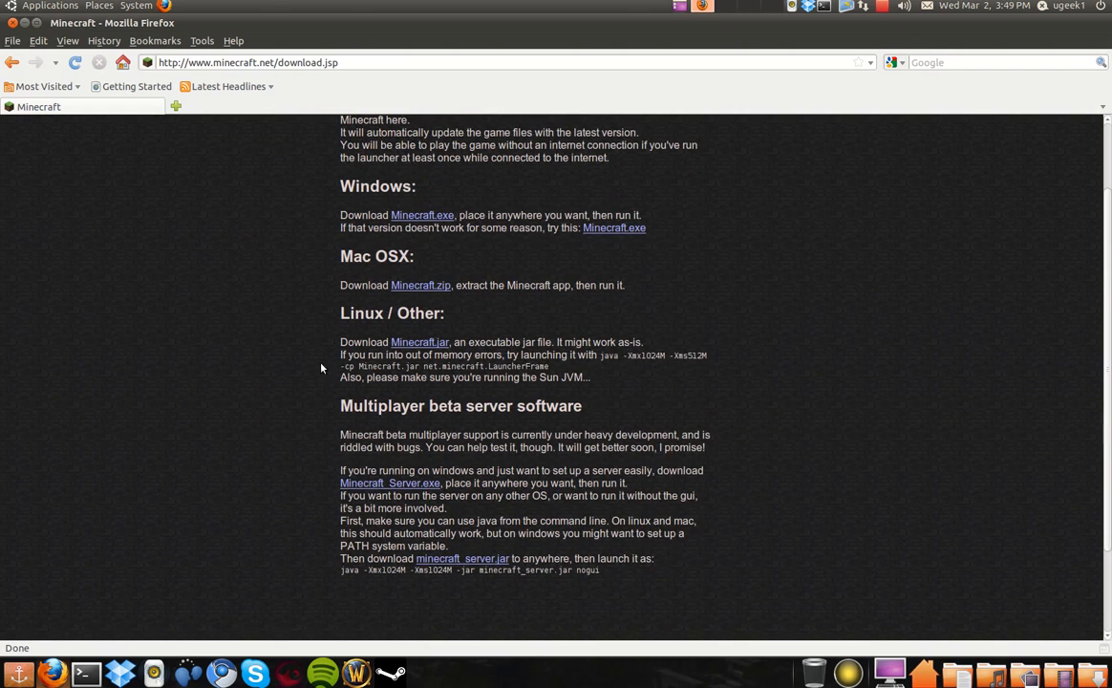
left_click(421, 342)
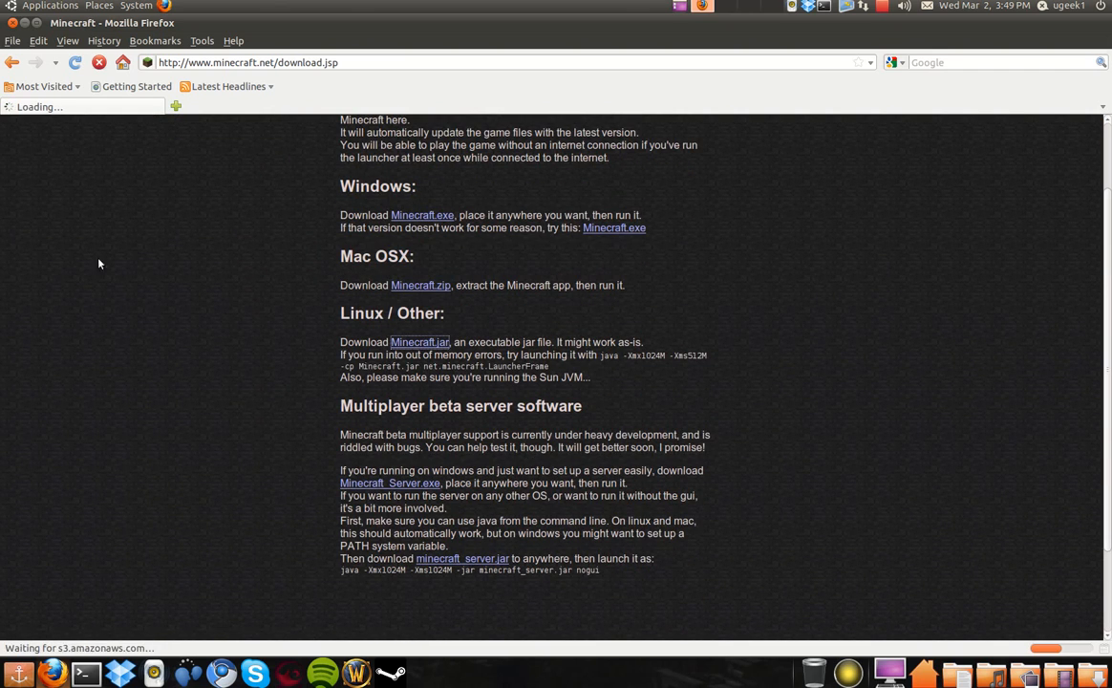
left_click(418, 342)
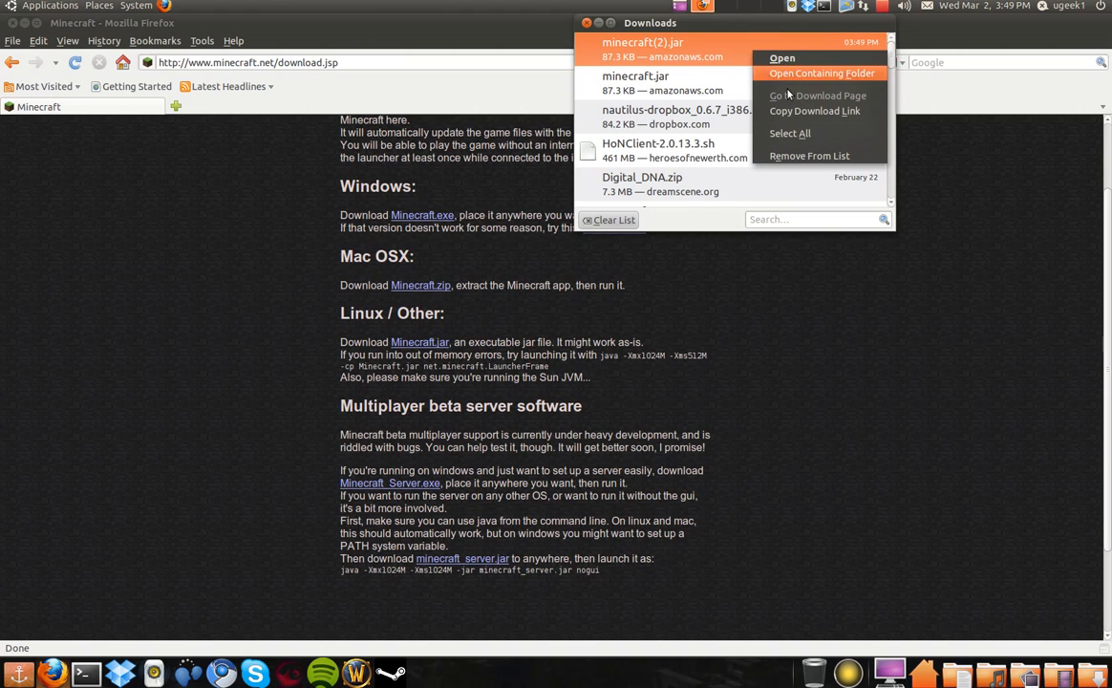
Give minecraft(2).jar permission to execute as a program via Properties > Permissions.
left_click(816, 72)
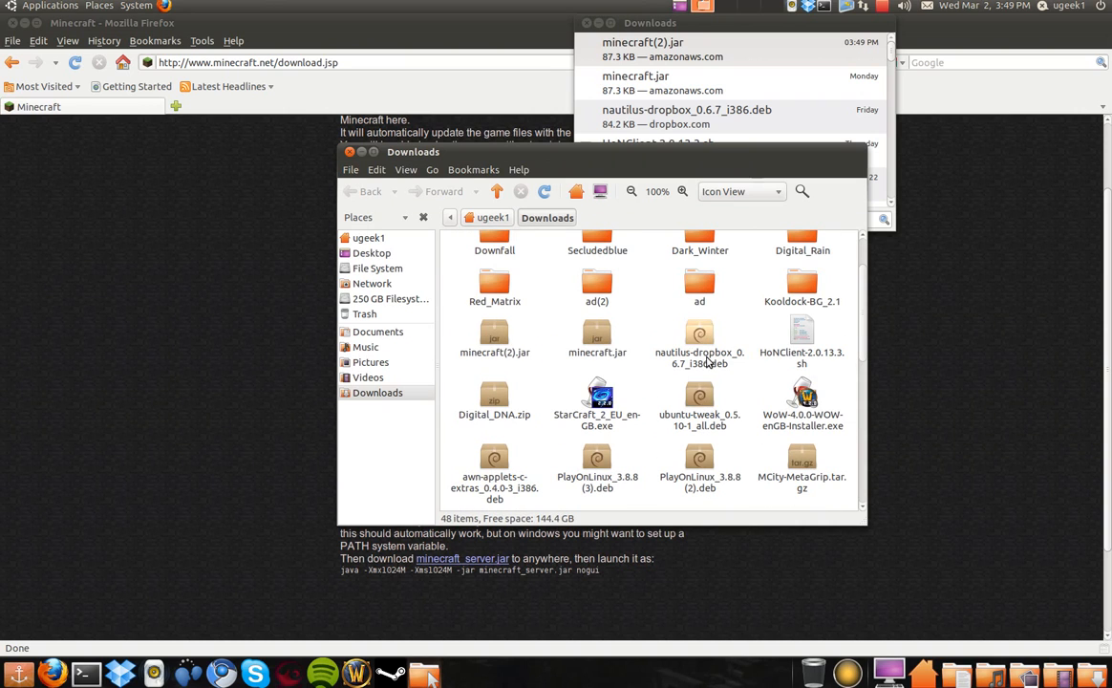
right_click(493, 334)
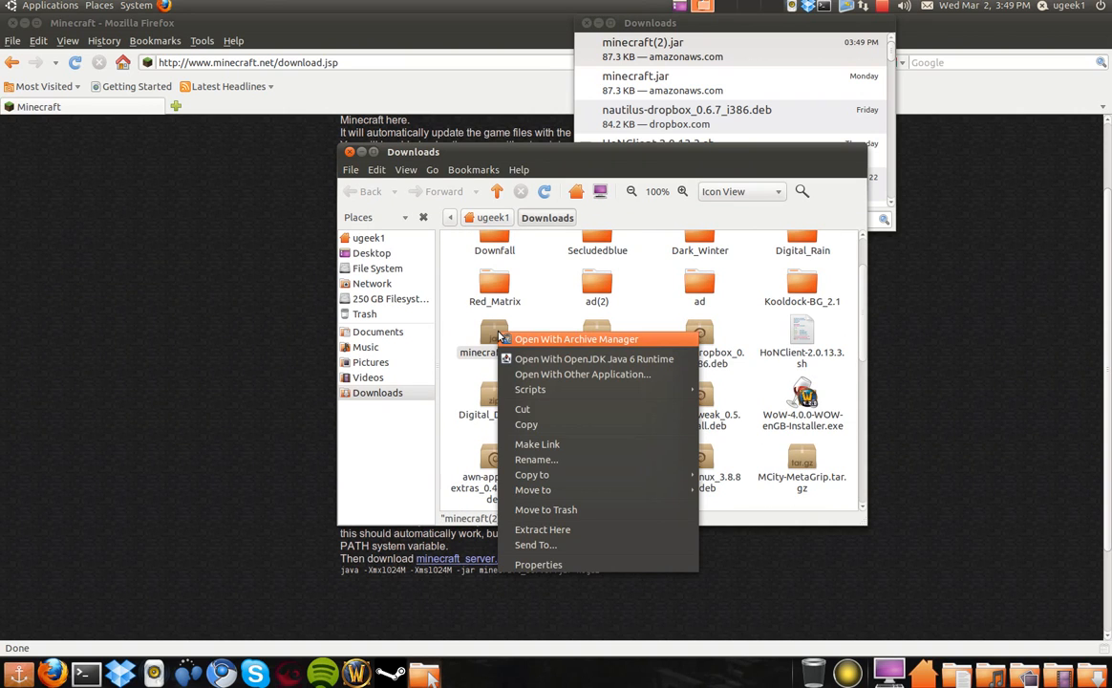
left_click(539, 564)
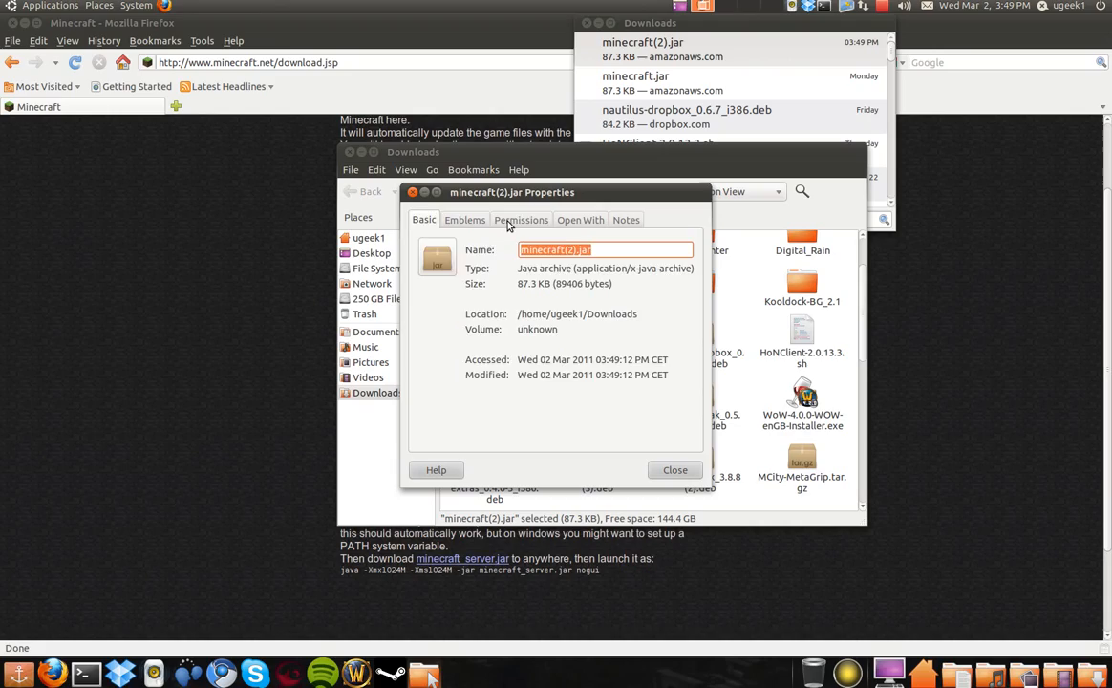
left_click(519, 220)
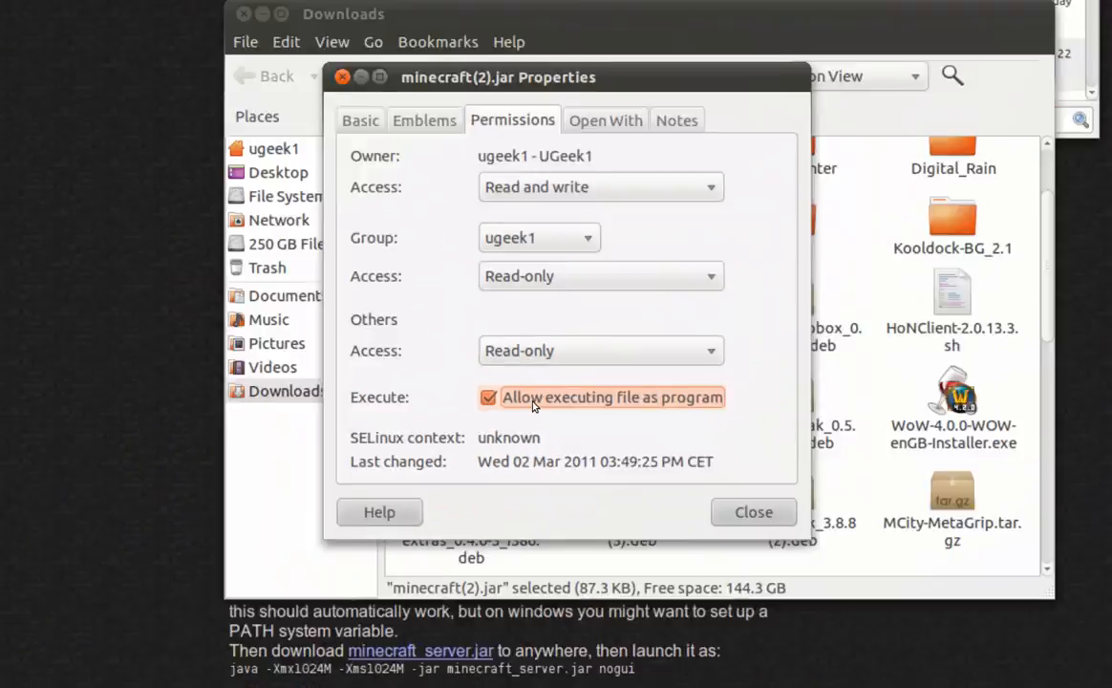
left_click(753, 512)
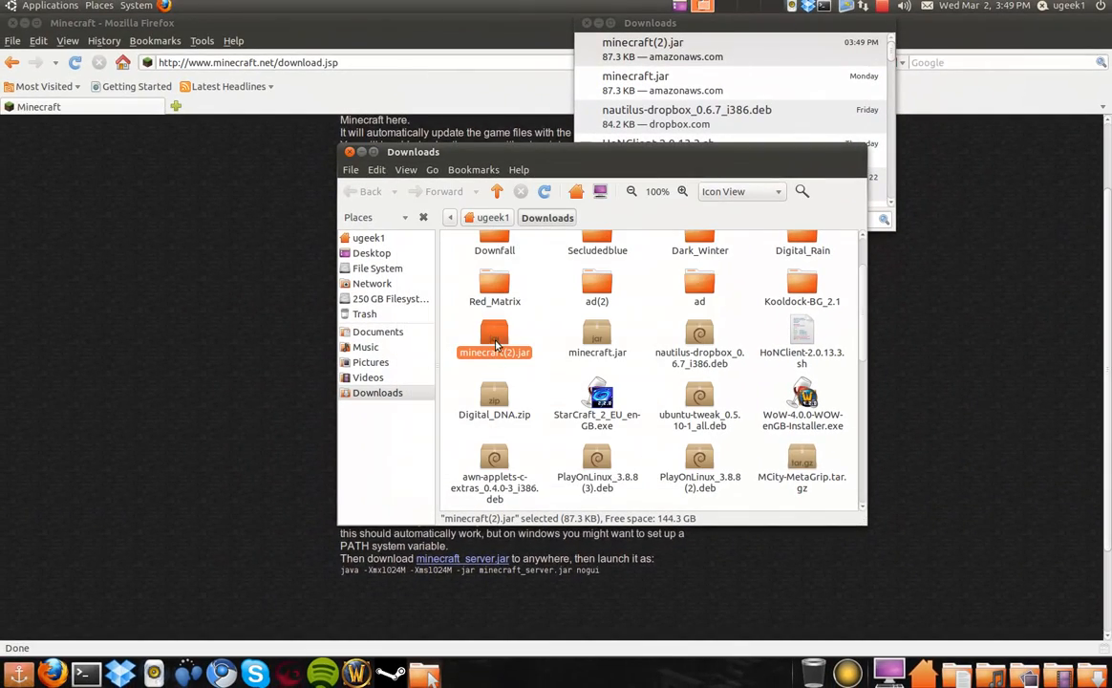
right_click(493, 340)
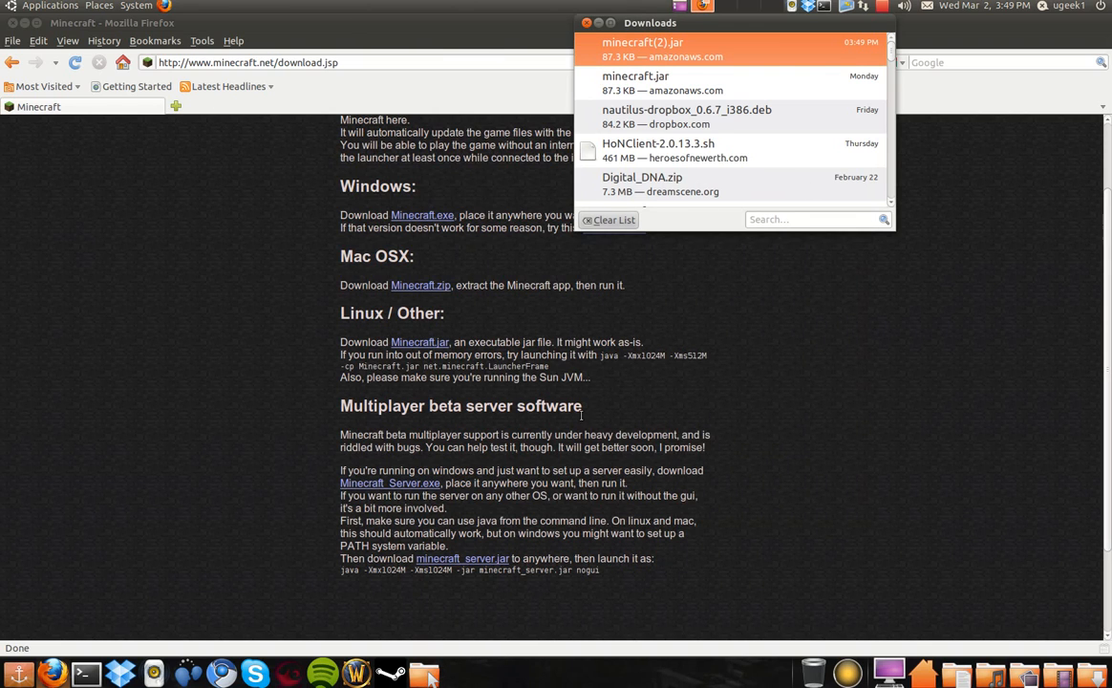
Run minecraft(2).jar from the Downloads list with Java to start the Minecraft Launcher.
left_click(581, 23)
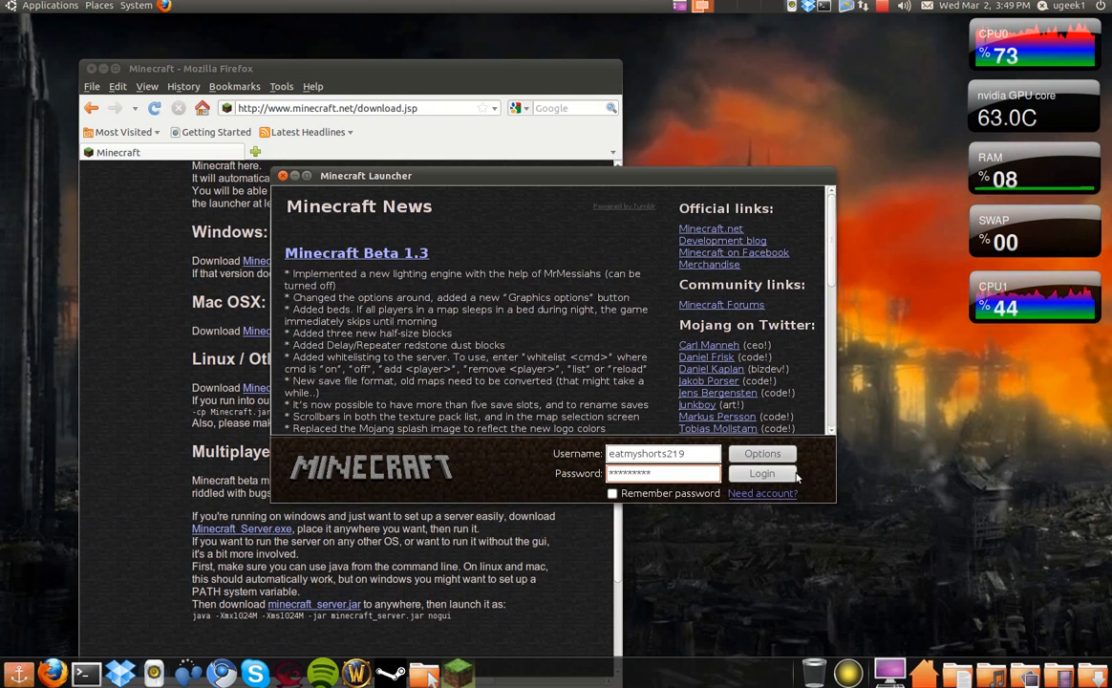
Log in through the launcher and go to the Multiplayer connect screen.
left_click(760, 474)
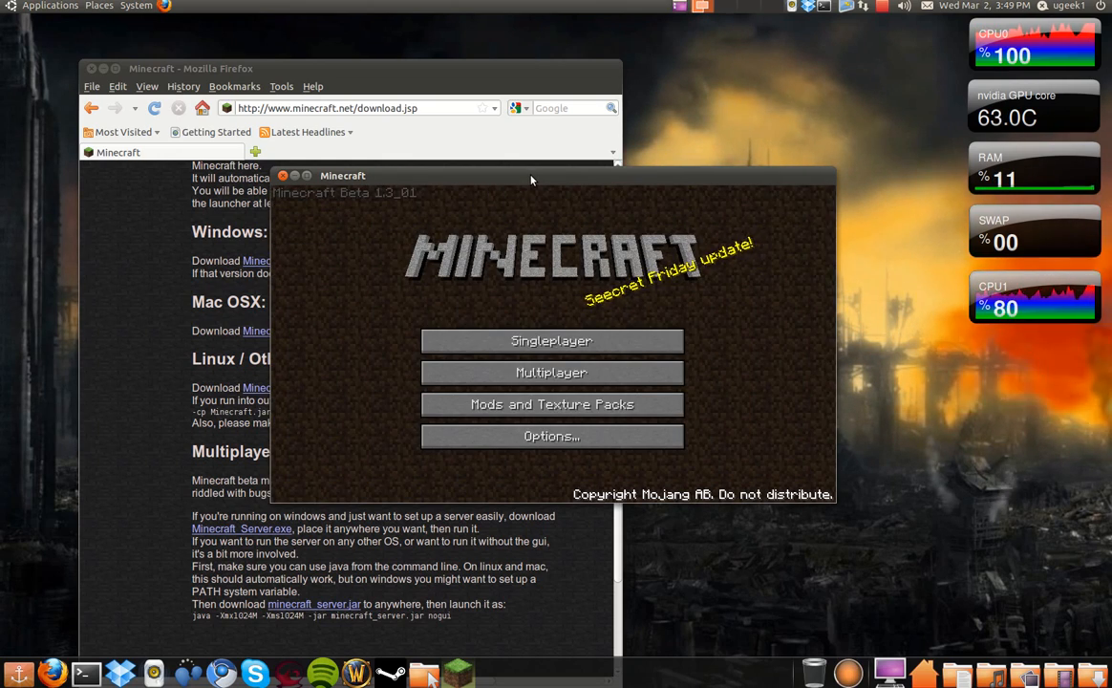
left_click(550, 373)
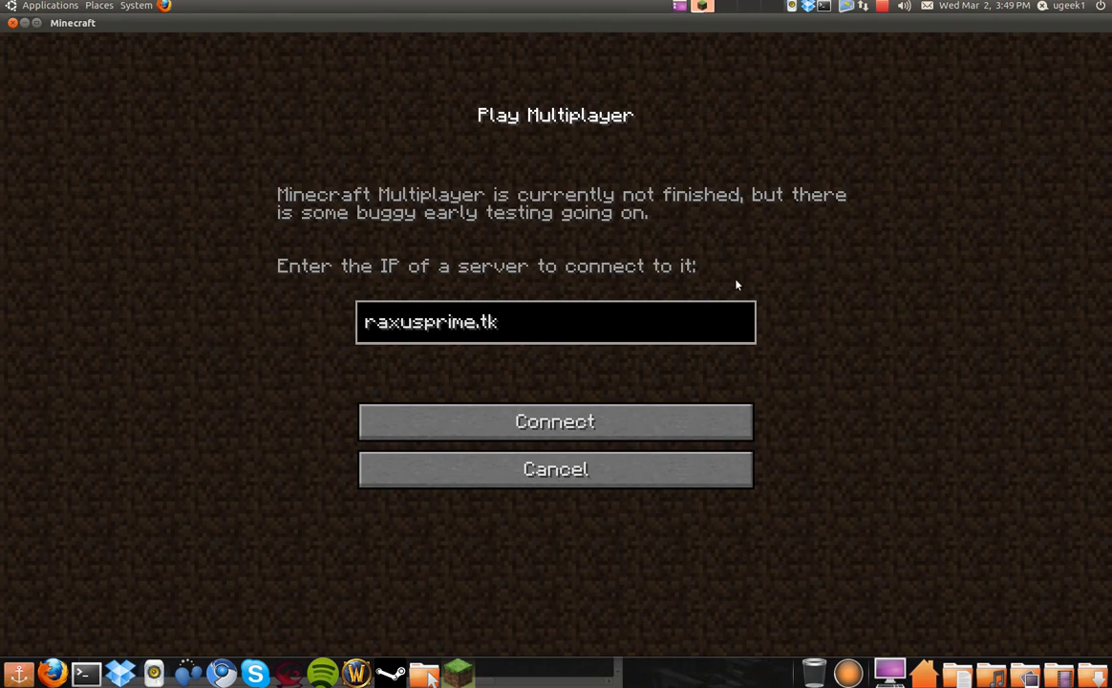